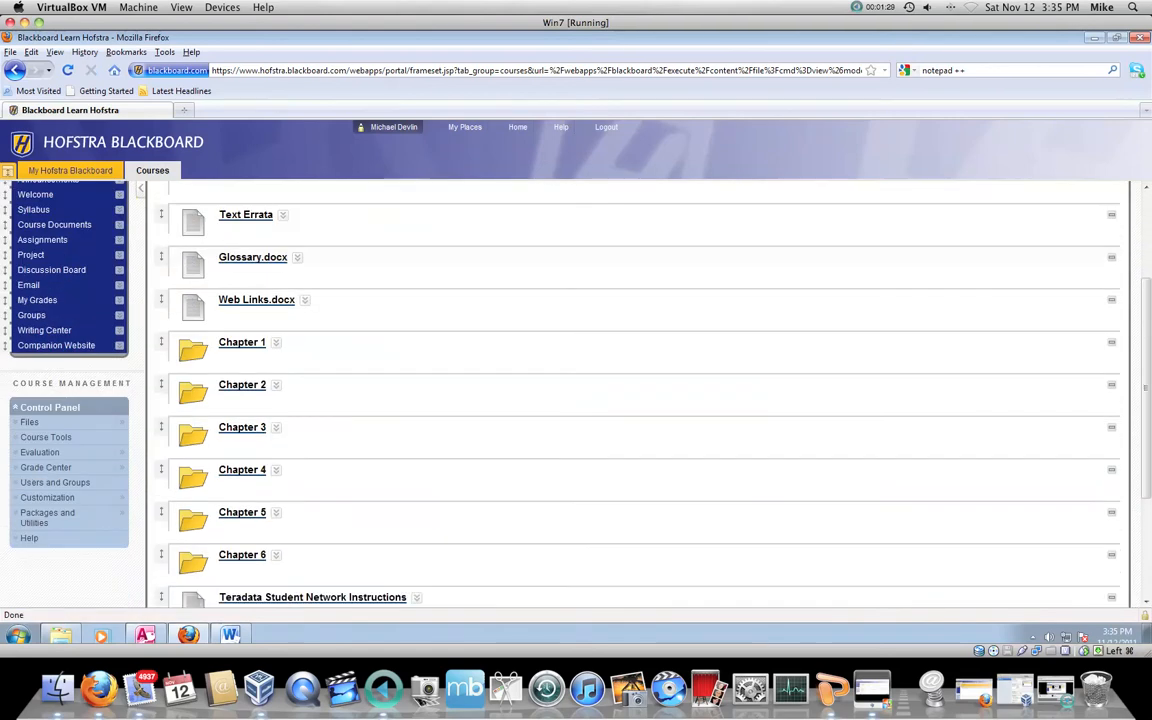
Step: Open the 'Pine Valley Furniture Co. - MS Access' folder under Course Documents
{"action": "scroll", "scroll_direction": "down", "scroll_amount": 3}
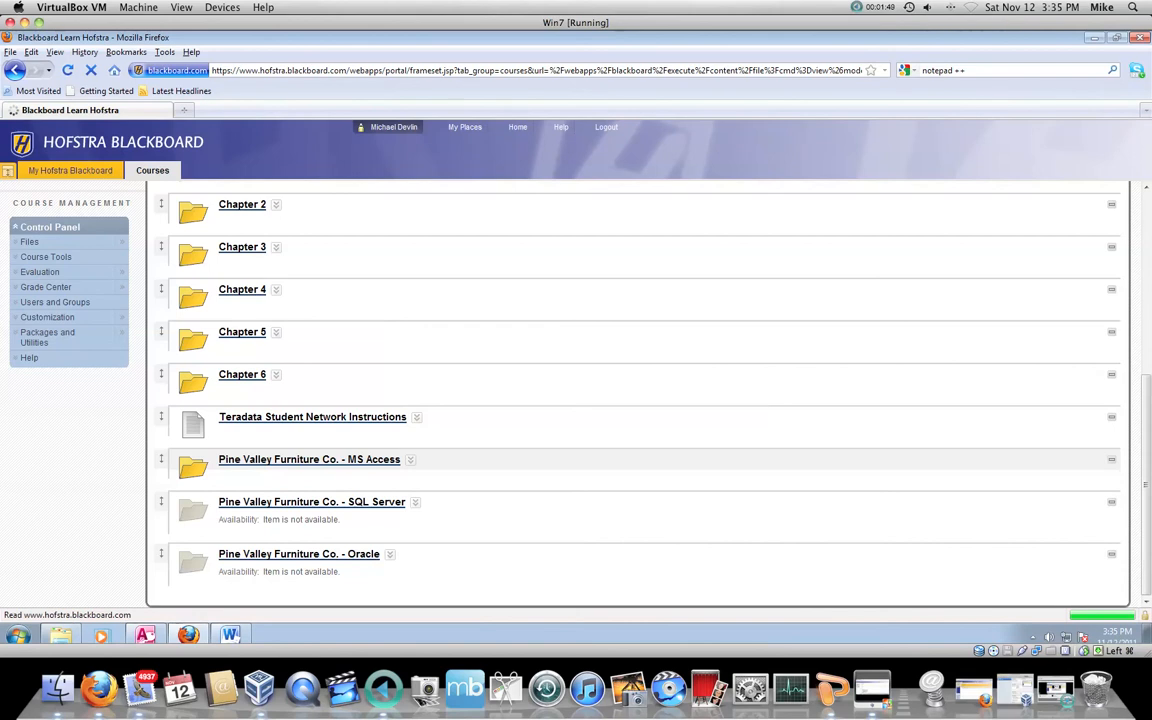
{"action": "left_click", "coordinate": [309, 459]}
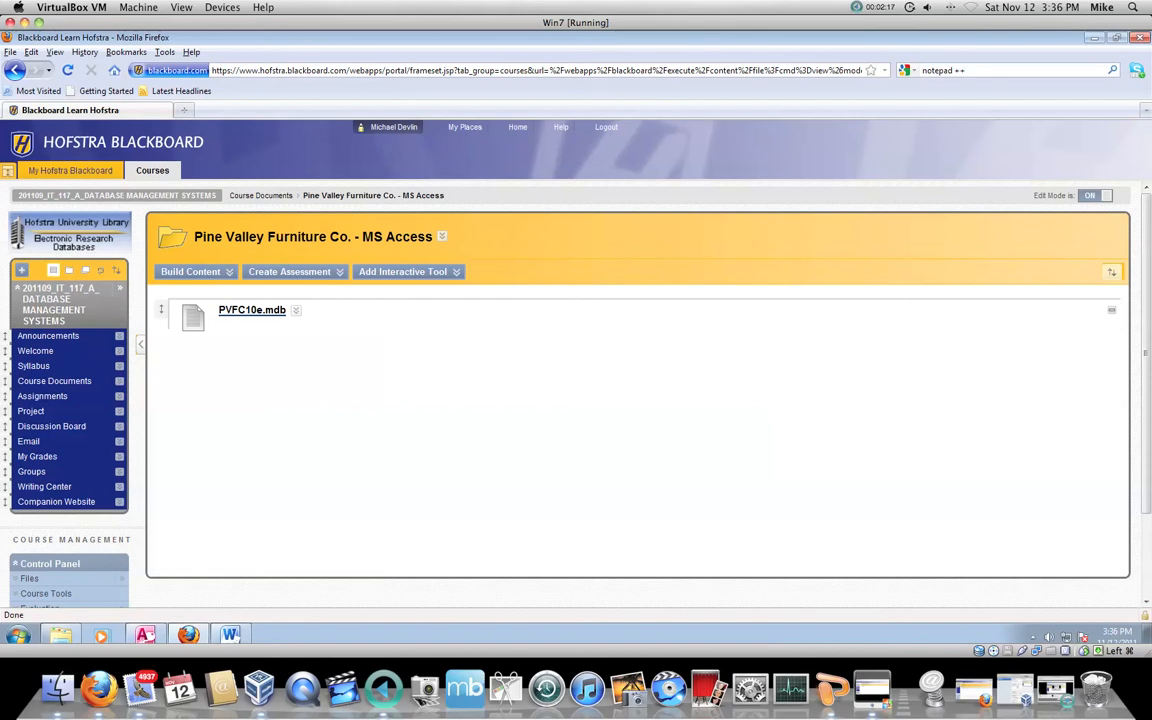
Step: Download PVFC10e.mdb from Blackboard and save the file to the computer
{"action": "left_click", "coordinate": [251, 309]}
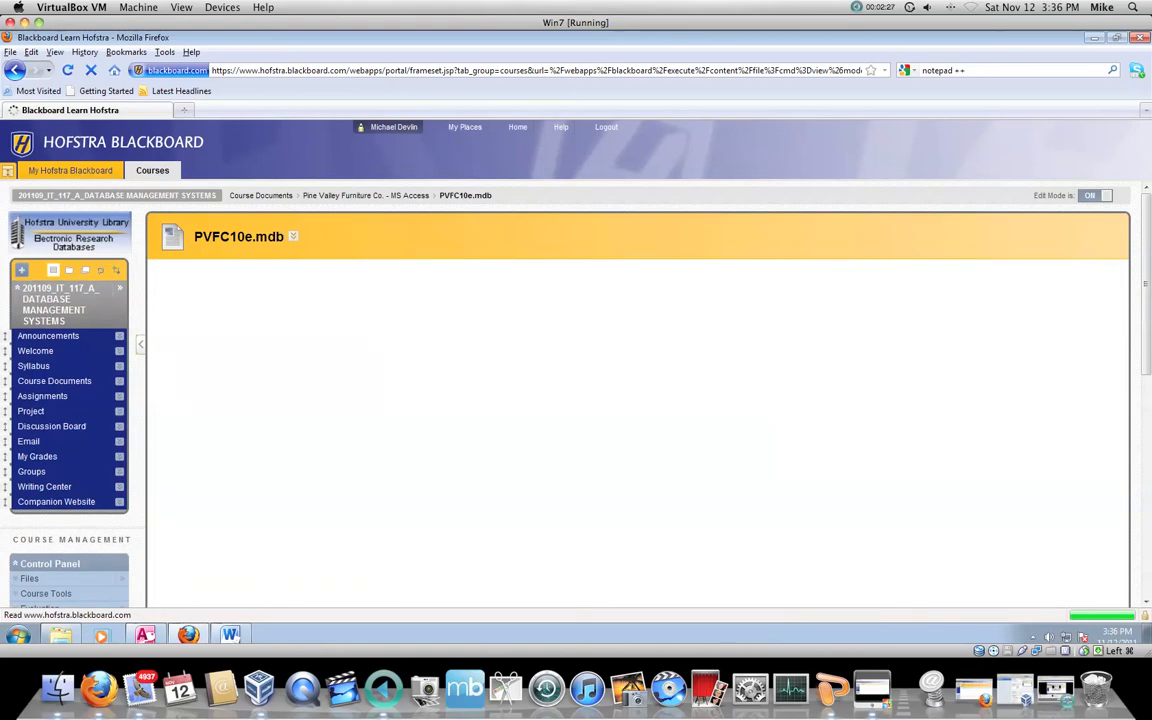
{"action": "left_click", "coordinate": [238, 236]}
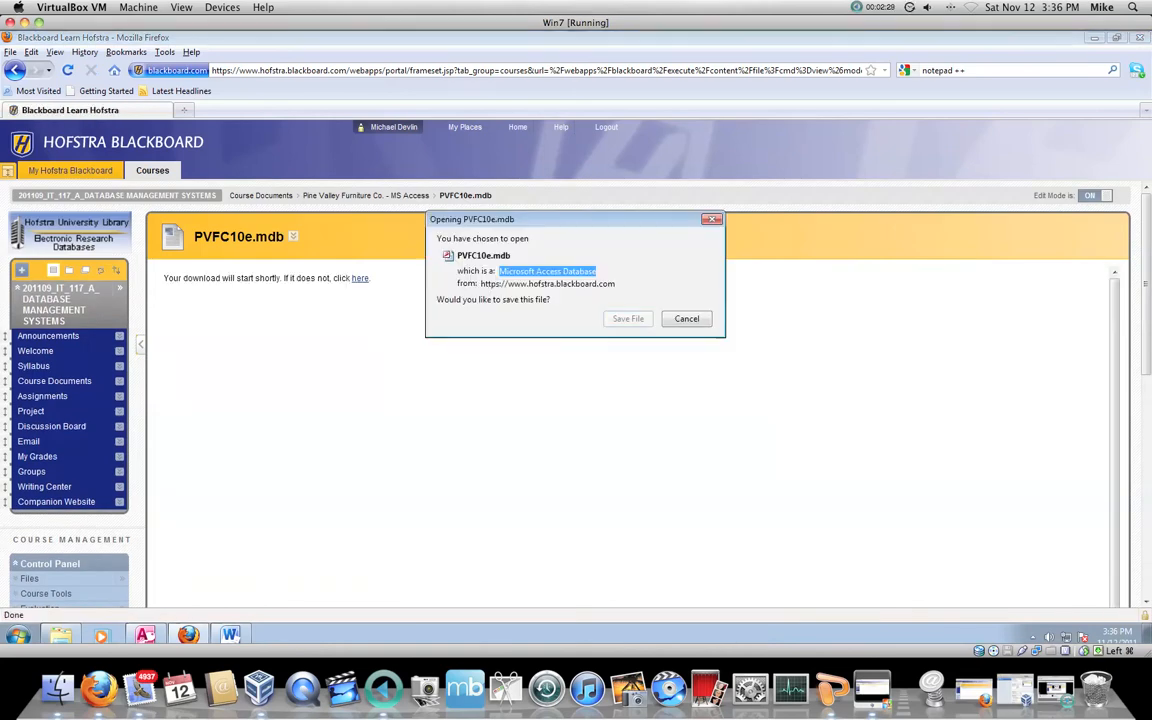
{"action": "mouse_move", "coordinate": [628, 318]}
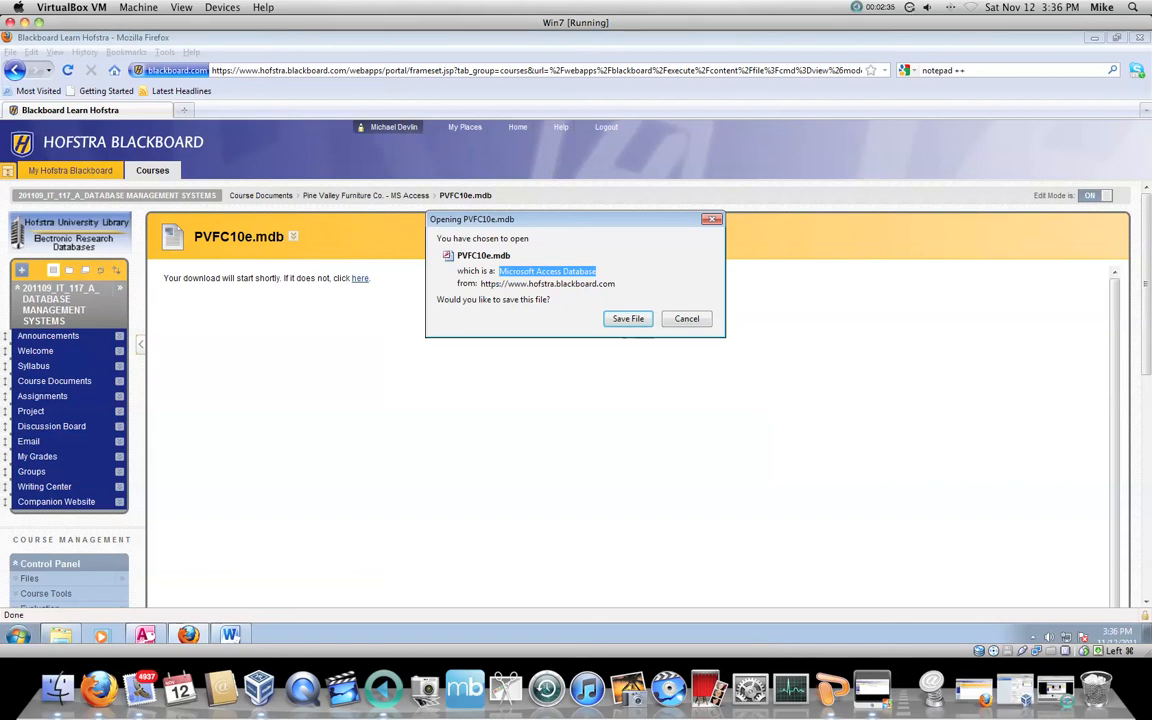
{"action": "left_click", "coordinate": [627, 318]}
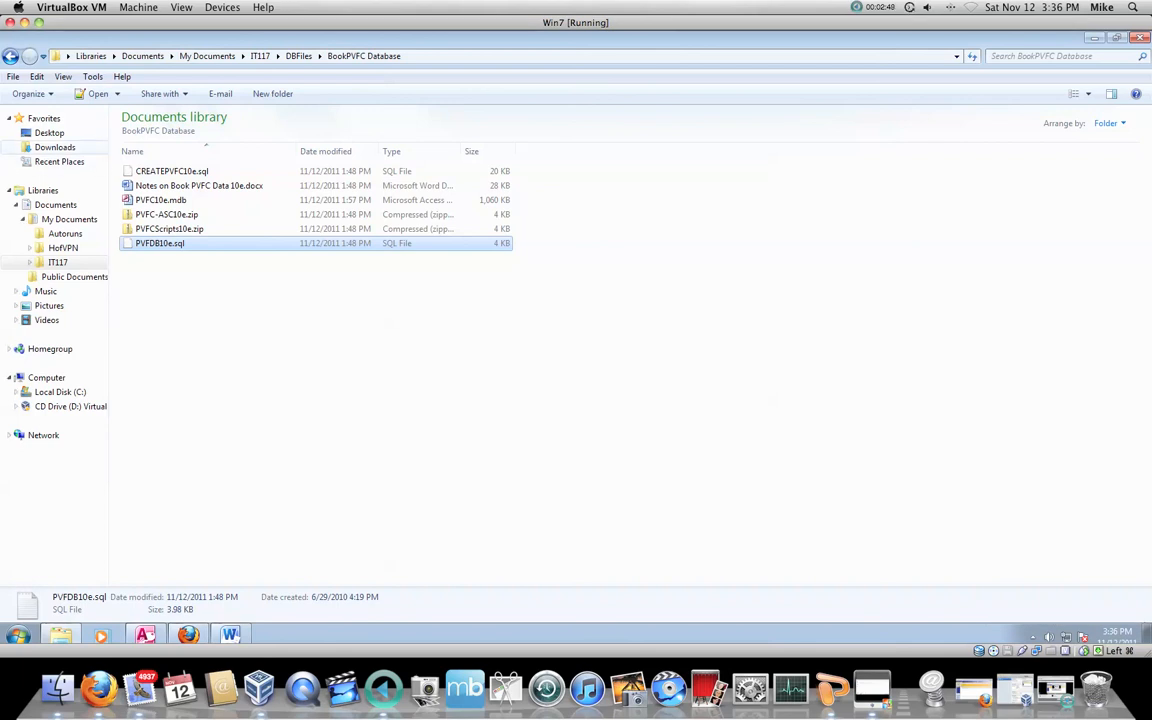
Step: Launch PVFC10e.mdb from the Downloads folder, confirming the security warning
{"action": "left_click", "coordinate": [55, 147]}
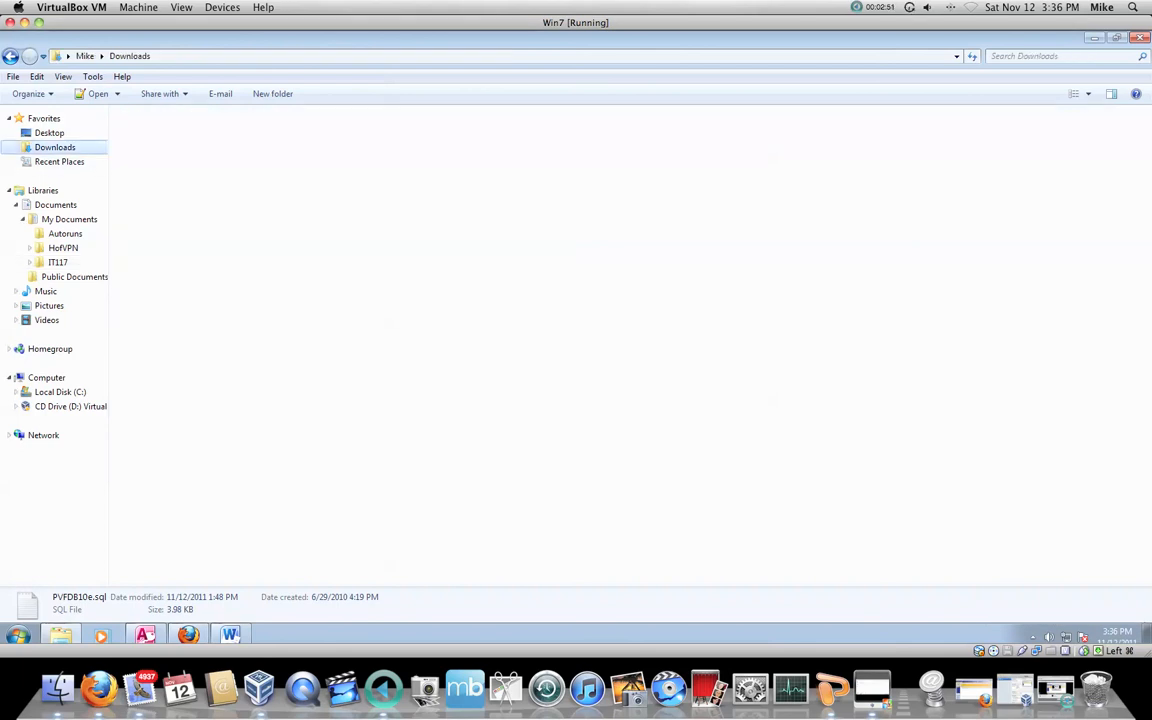
{"action": "left_click", "coordinate": [55, 147]}
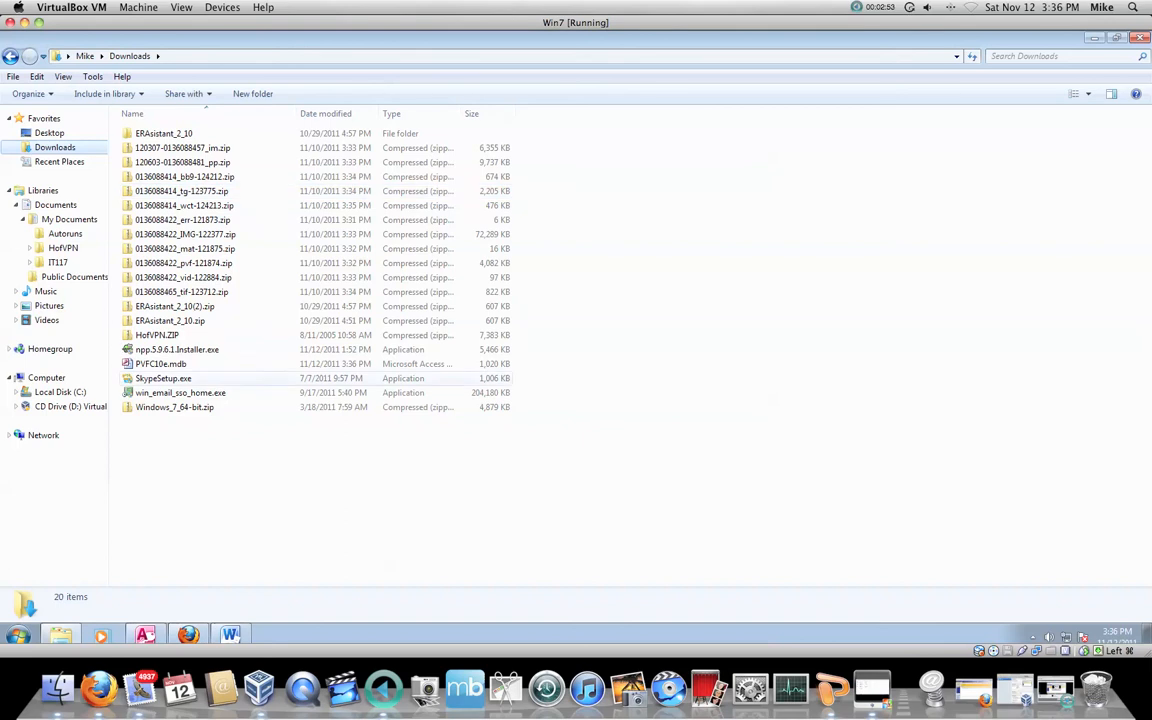
{"action": "mouse_move", "coordinate": [160, 363]}
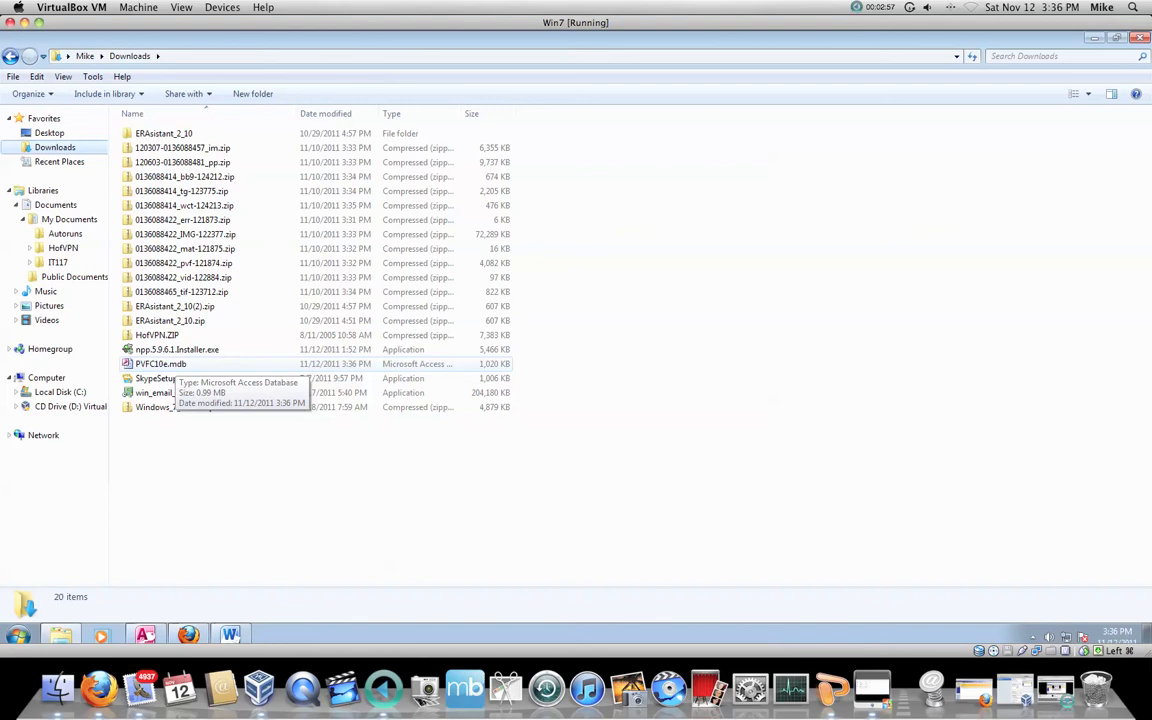
{"action": "double_click", "coordinate": [160, 363]}
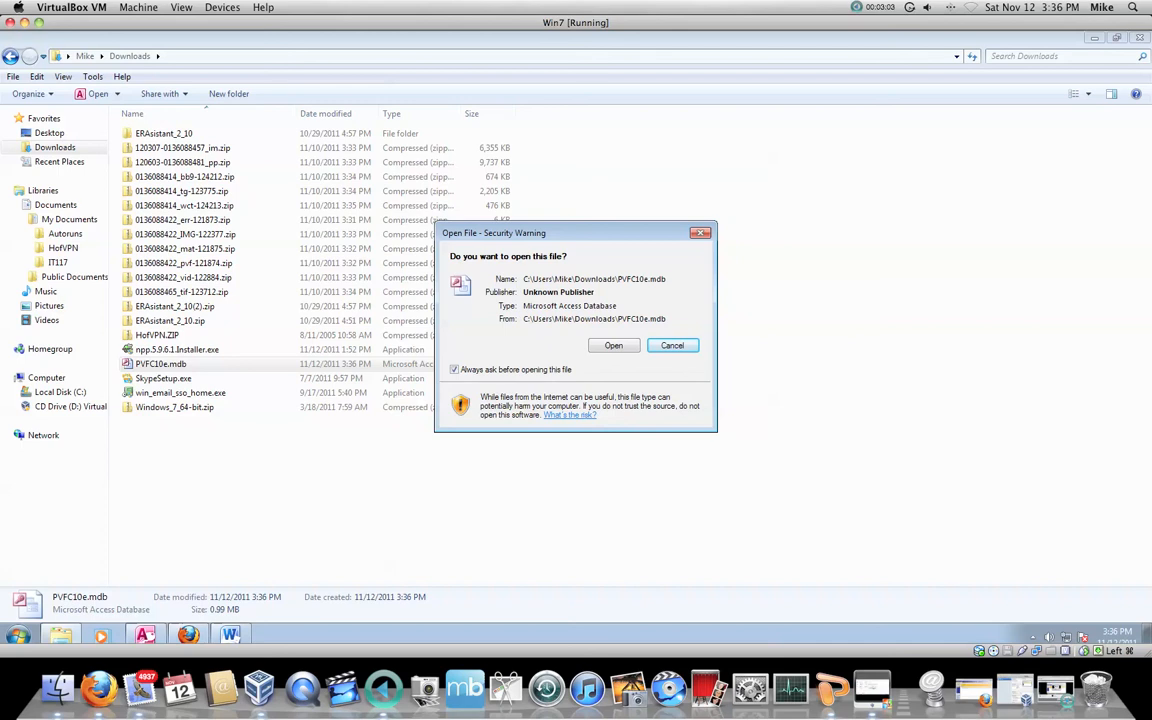
{"action": "left_click", "coordinate": [672, 345]}
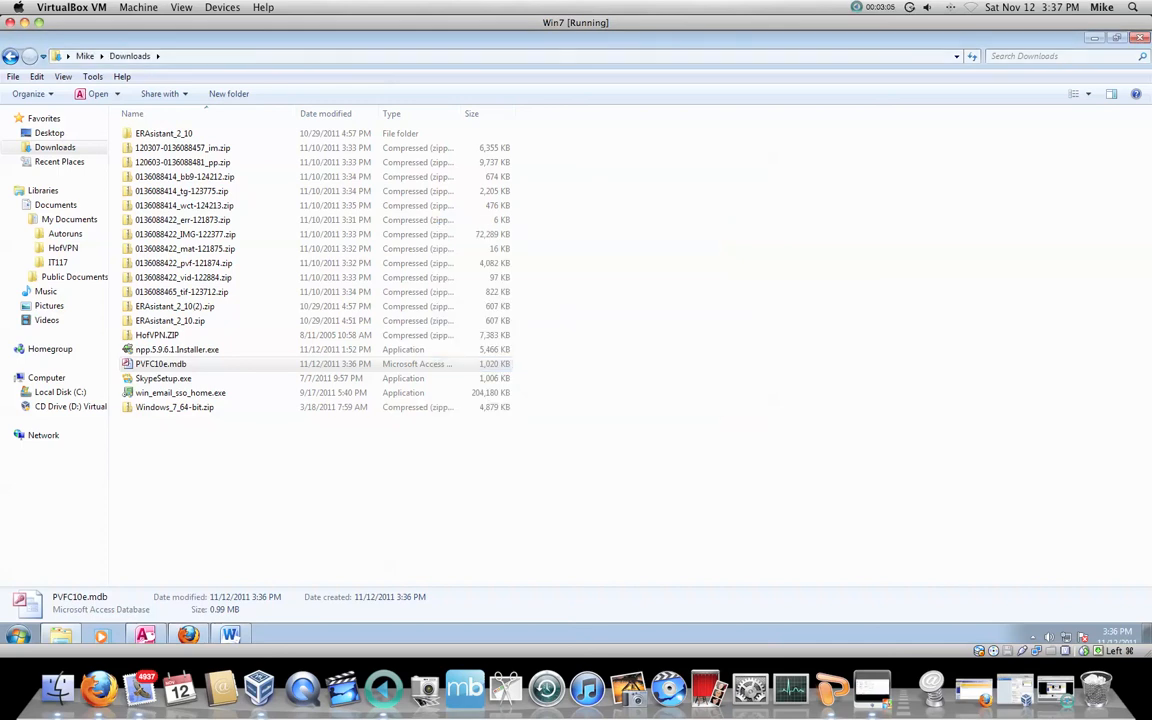
{"action": "double_click", "coordinate": [160, 363]}
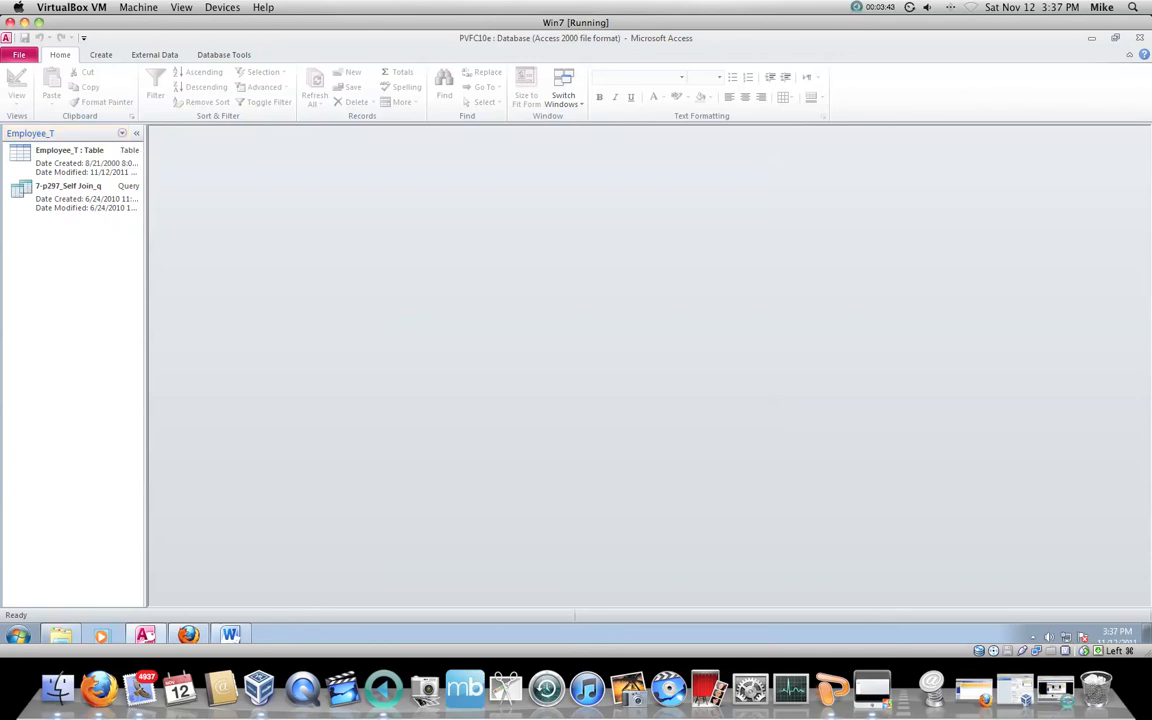
{"action": "mouse_move", "coordinate": [69, 150]}
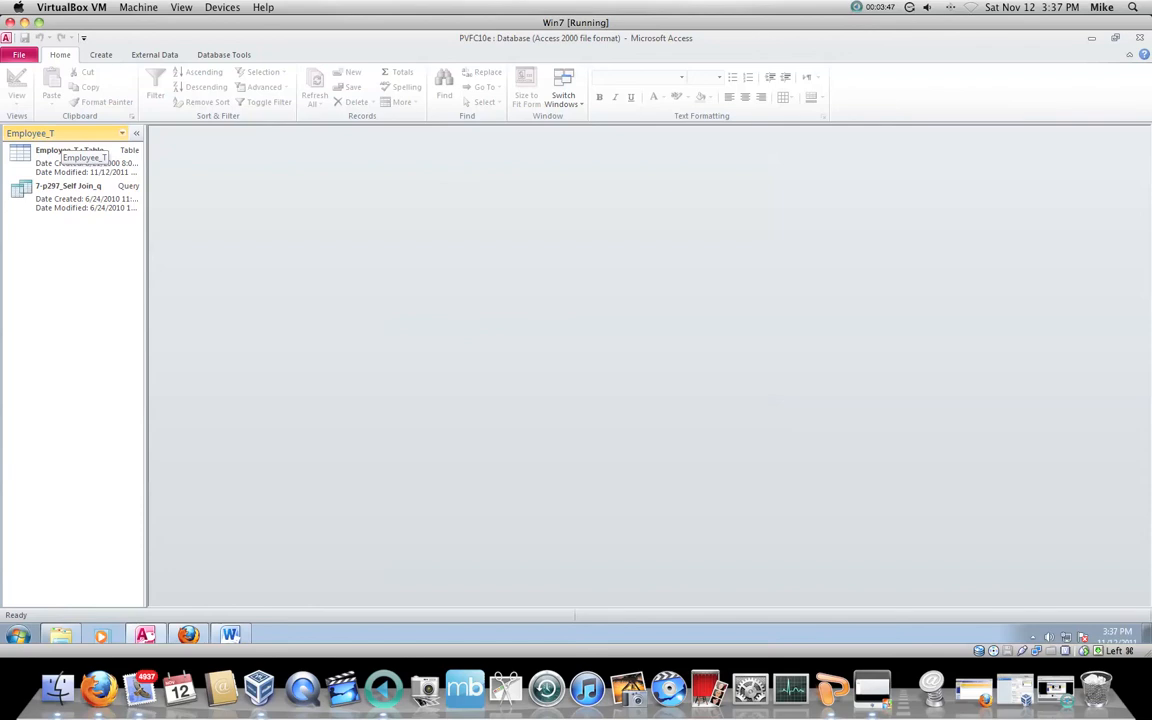
Step: Set the navigation pane to Object Type showing All Access Objects
{"action": "left_click", "coordinate": [122, 133]}
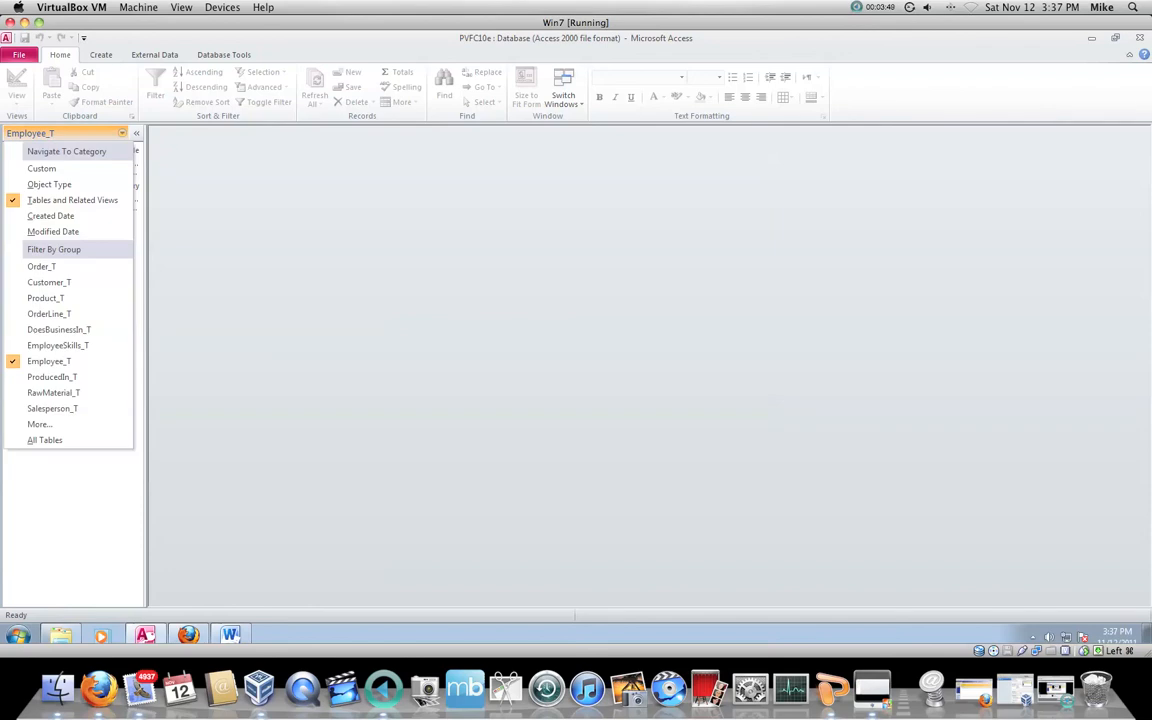
{"action": "mouse_move", "coordinate": [45, 440]}
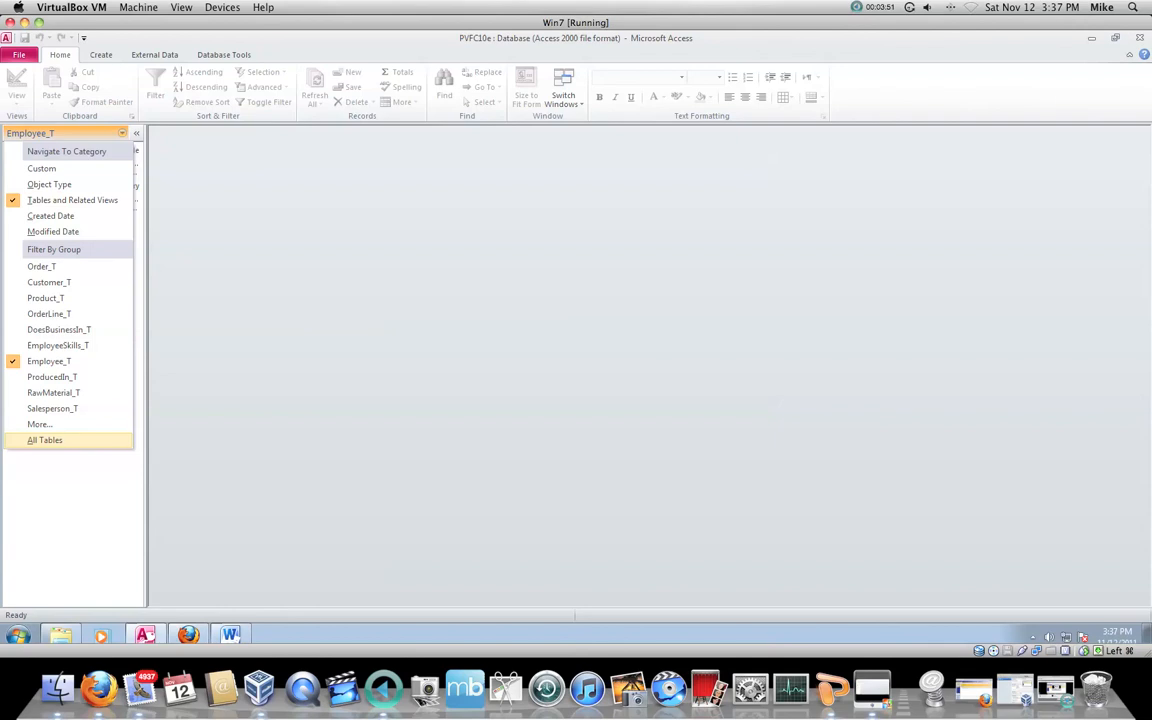
{"action": "mouse_move", "coordinate": [42, 168]}
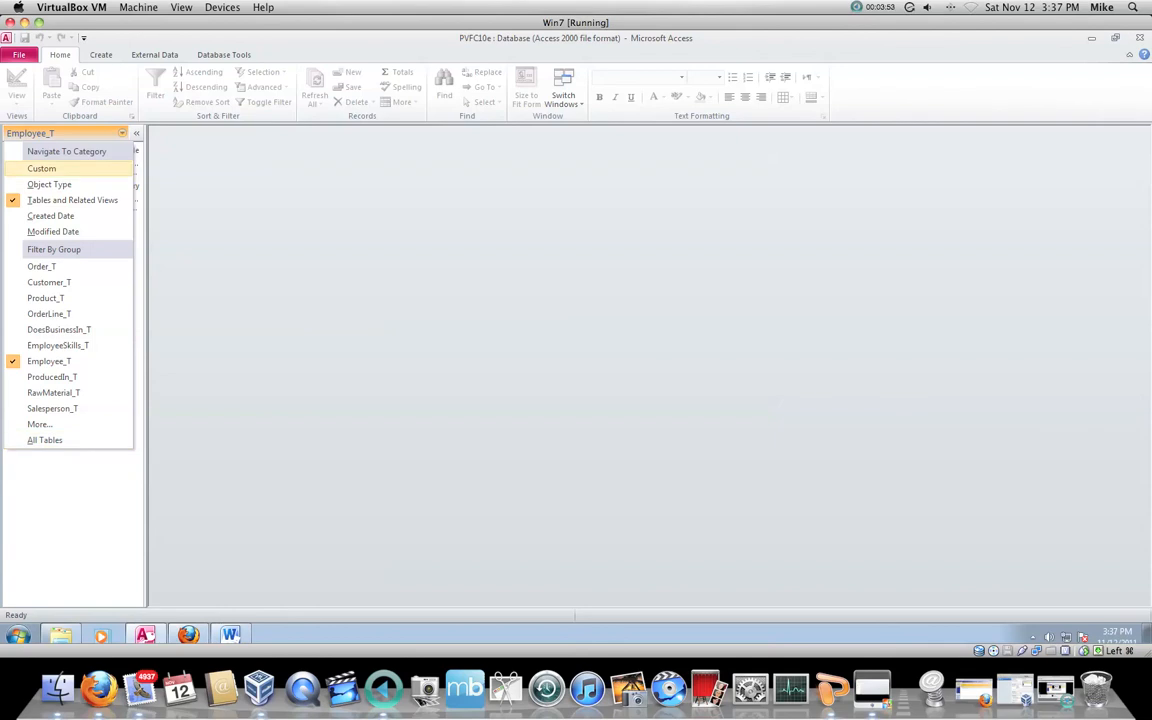
{"action": "left_click", "coordinate": [45, 440]}
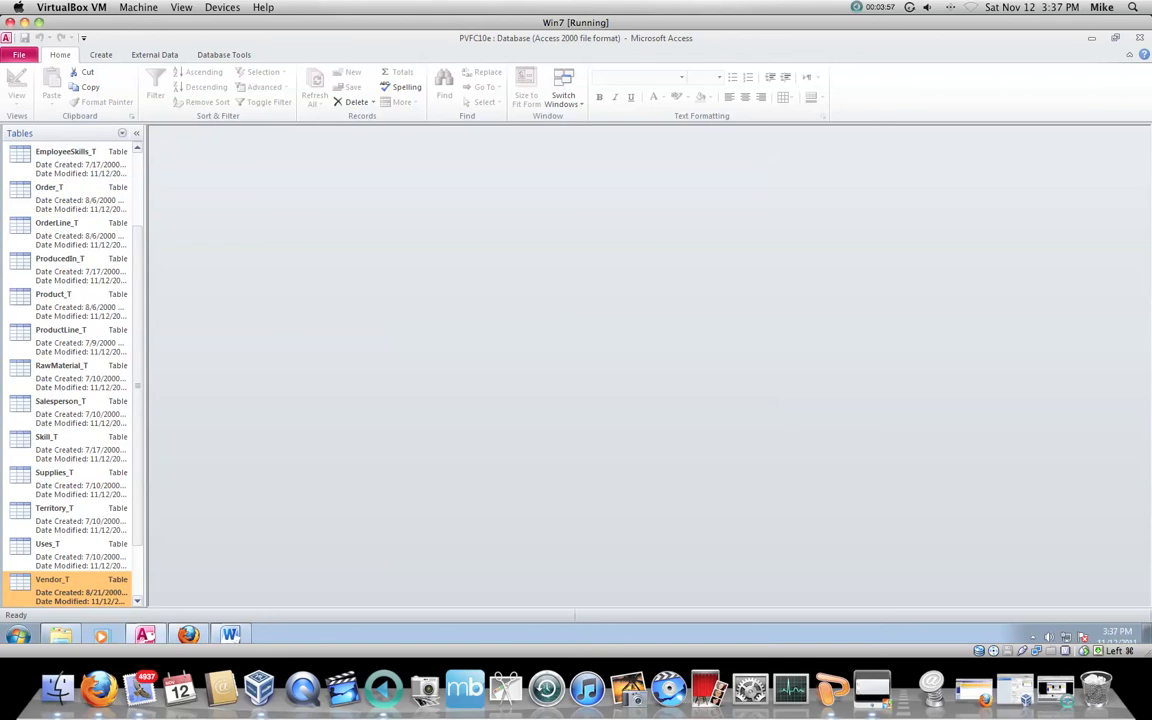
{"action": "scroll", "scroll_direction": "up", "scroll_amount": 3}
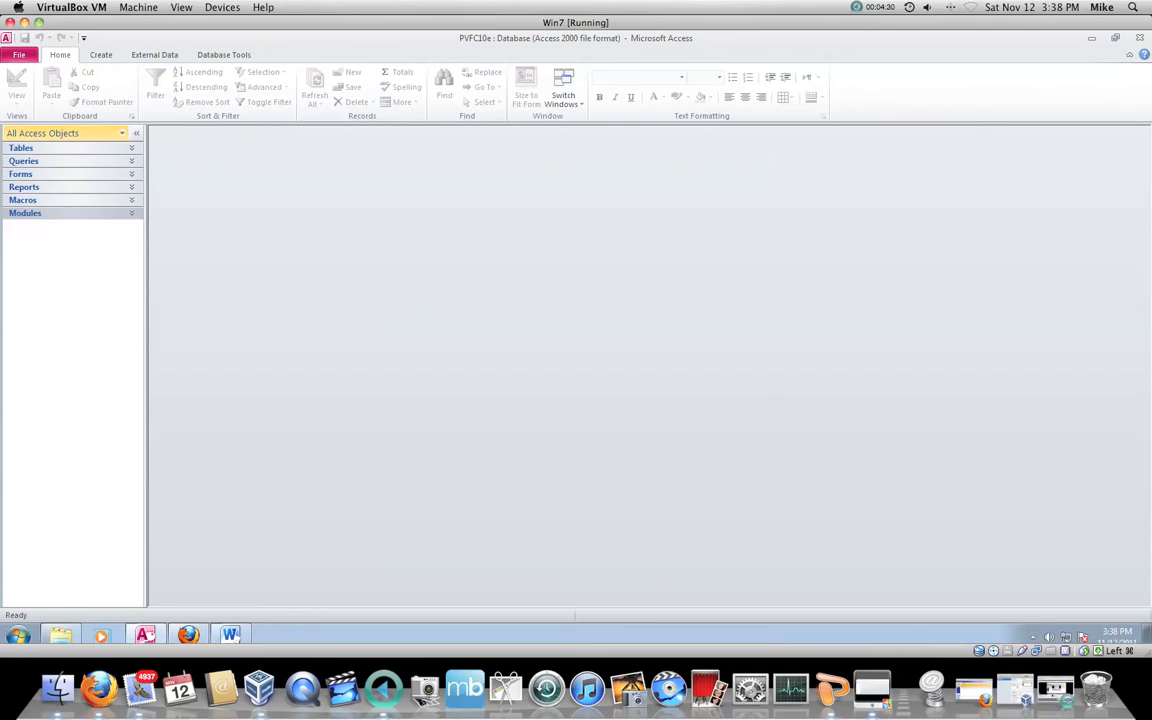
Step: Bring up the navigation pane's Sort By choices from its header context menu
{"action": "right_click", "coordinate": [65, 133]}
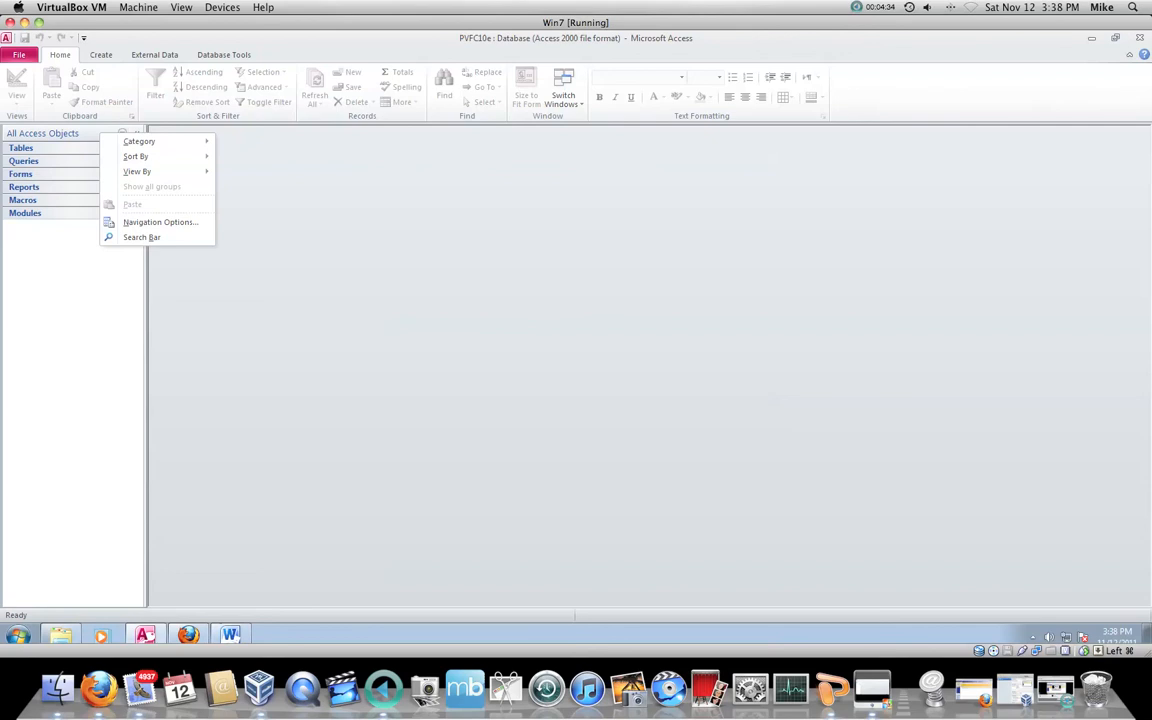
{"action": "left_click", "coordinate": [139, 141]}
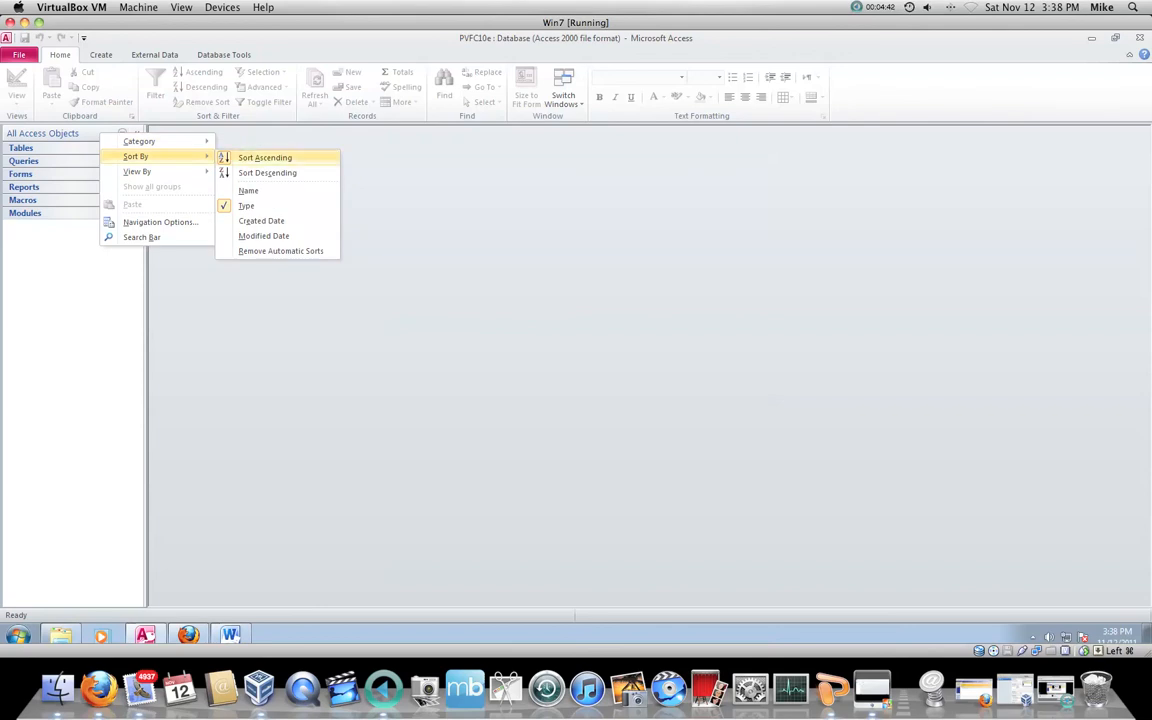
{"action": "mouse_move", "coordinate": [248, 191]}
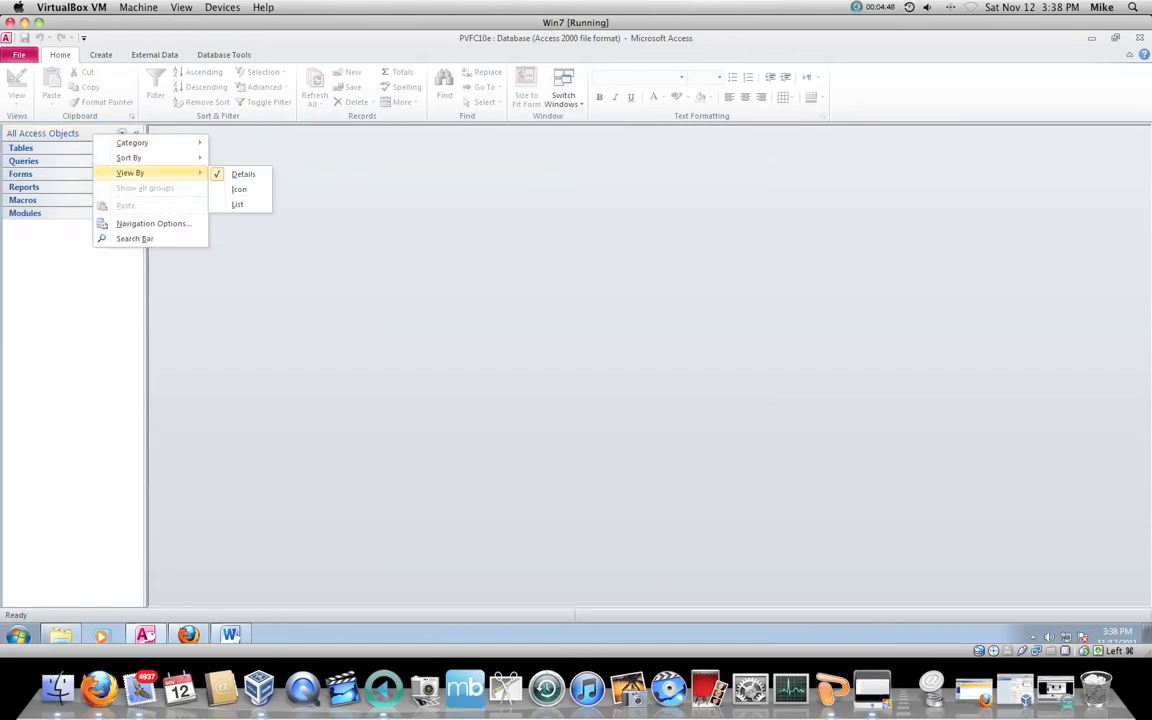
{"action": "mouse_move", "coordinate": [237, 204]}
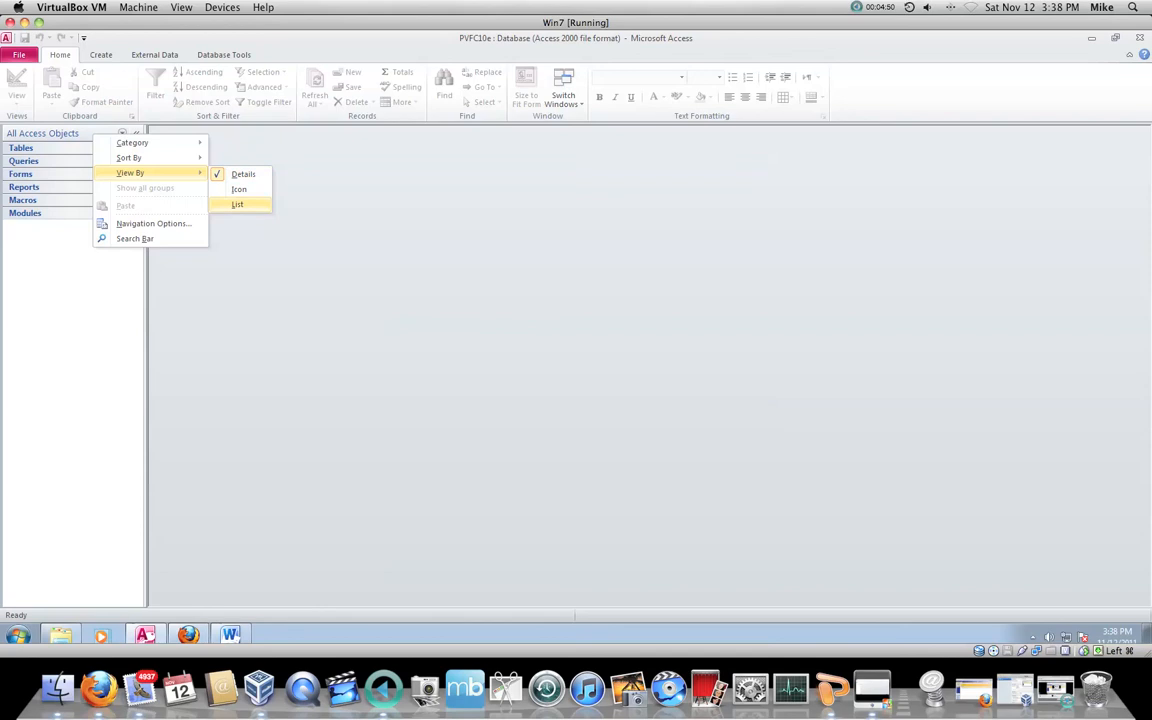